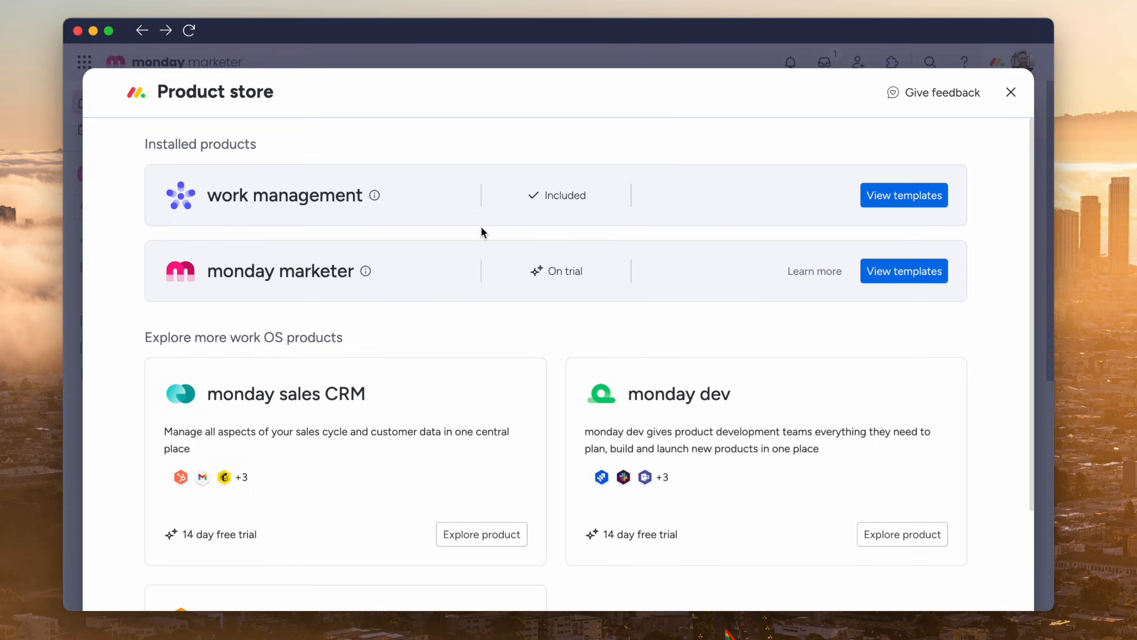
Step: Scroll from the Project Management Apps listing to the monday.com review's Pros section
left_click(1011, 92)
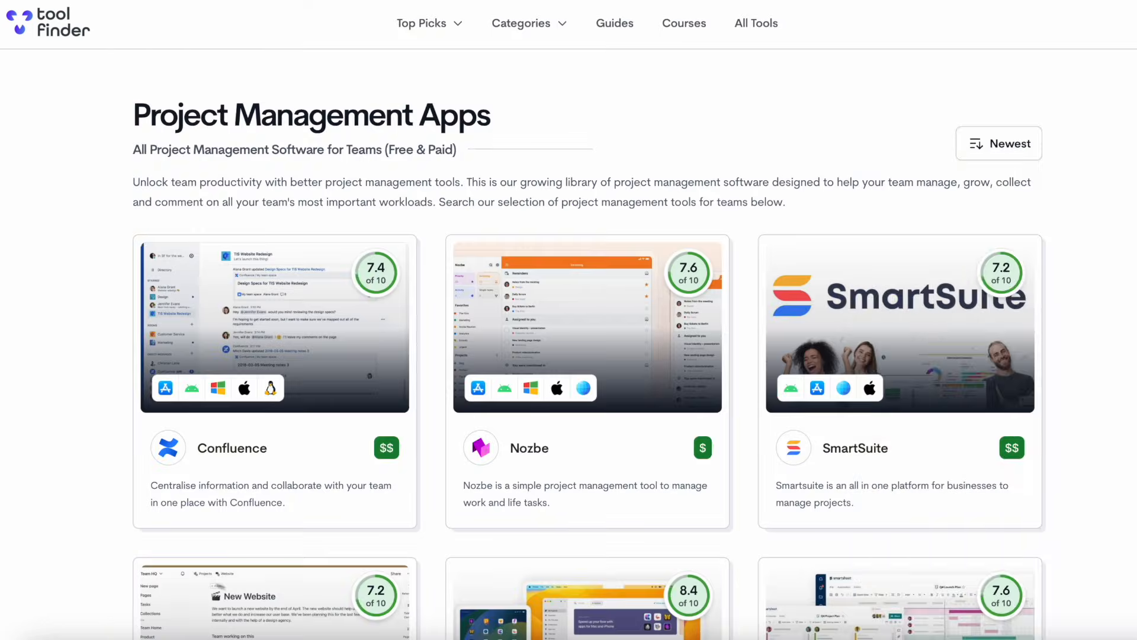
scroll("down", 3)
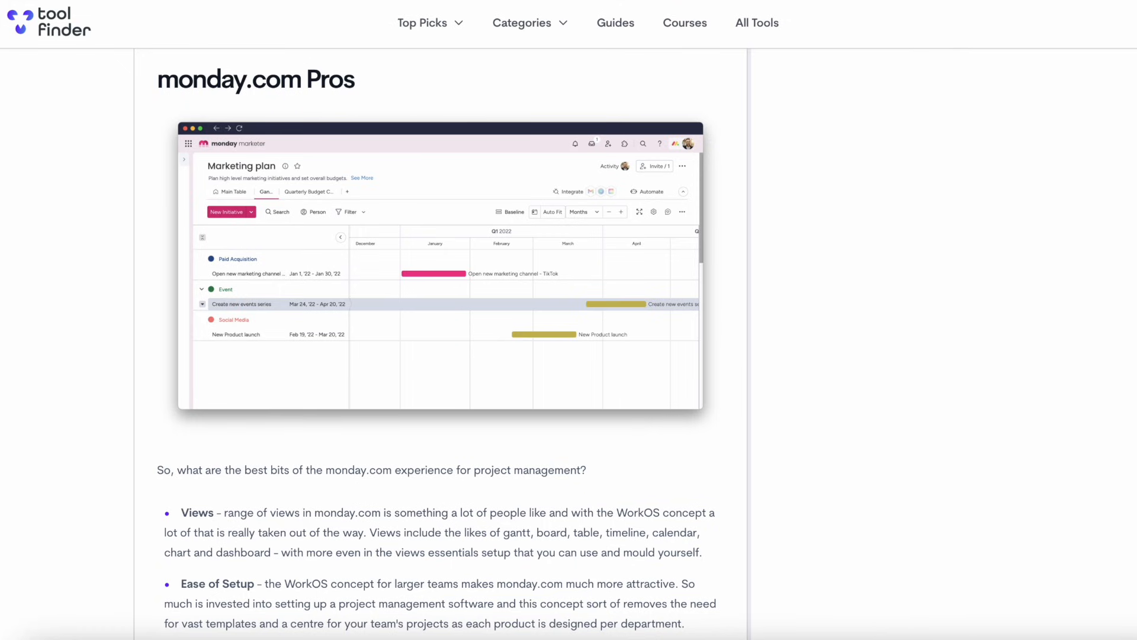
scroll("down", 3)
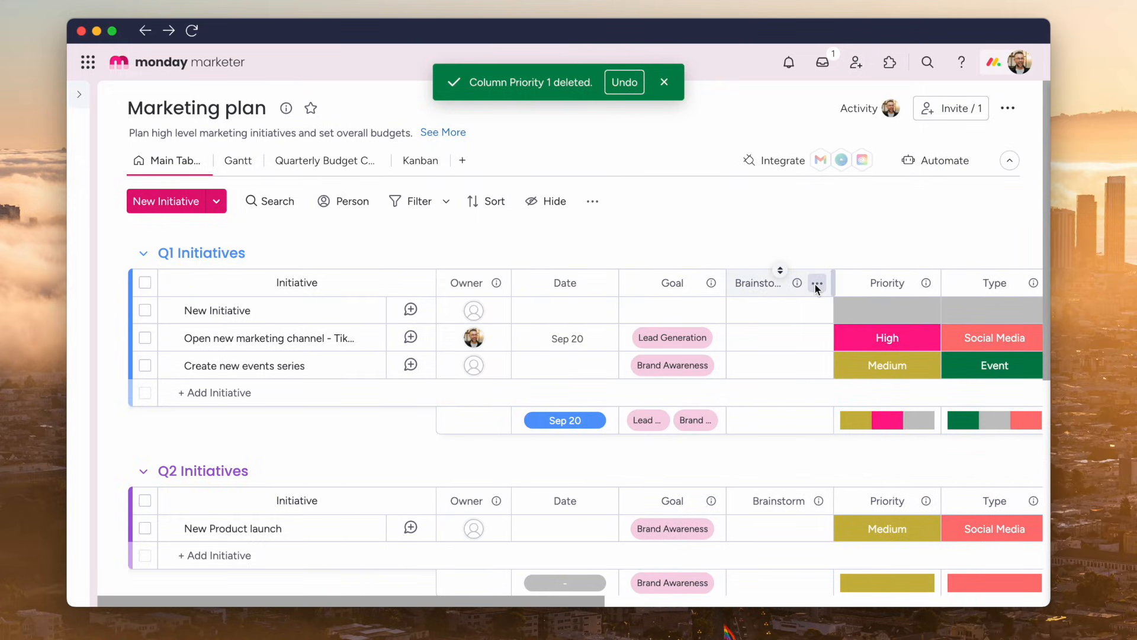
left_click(817, 283)
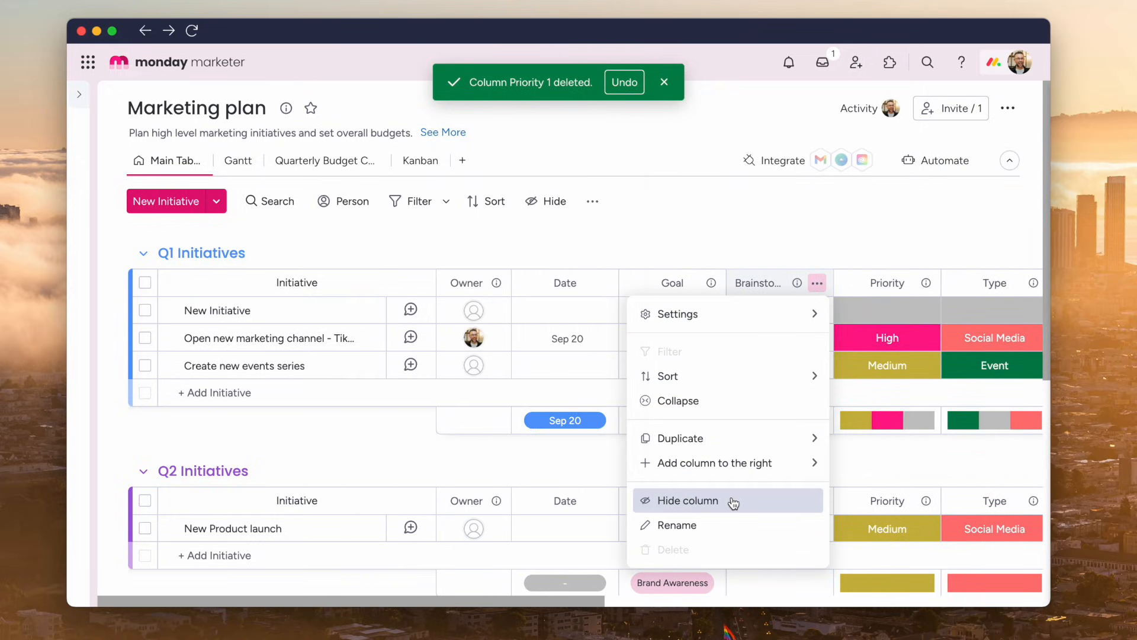
left_click(687, 500)
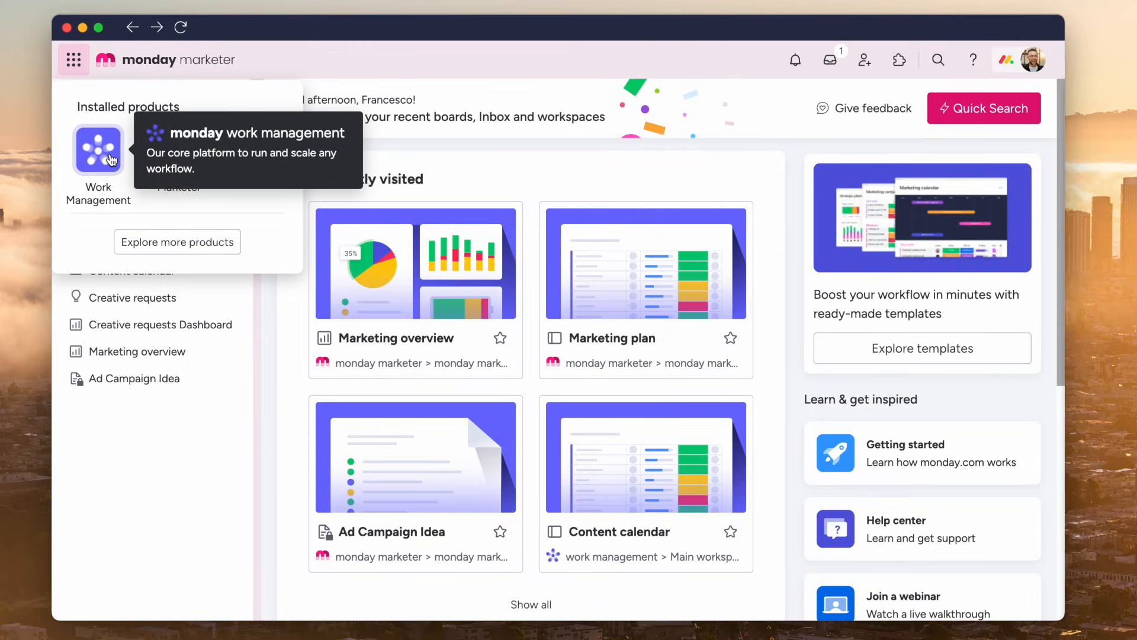
mouse_move(198, 213)
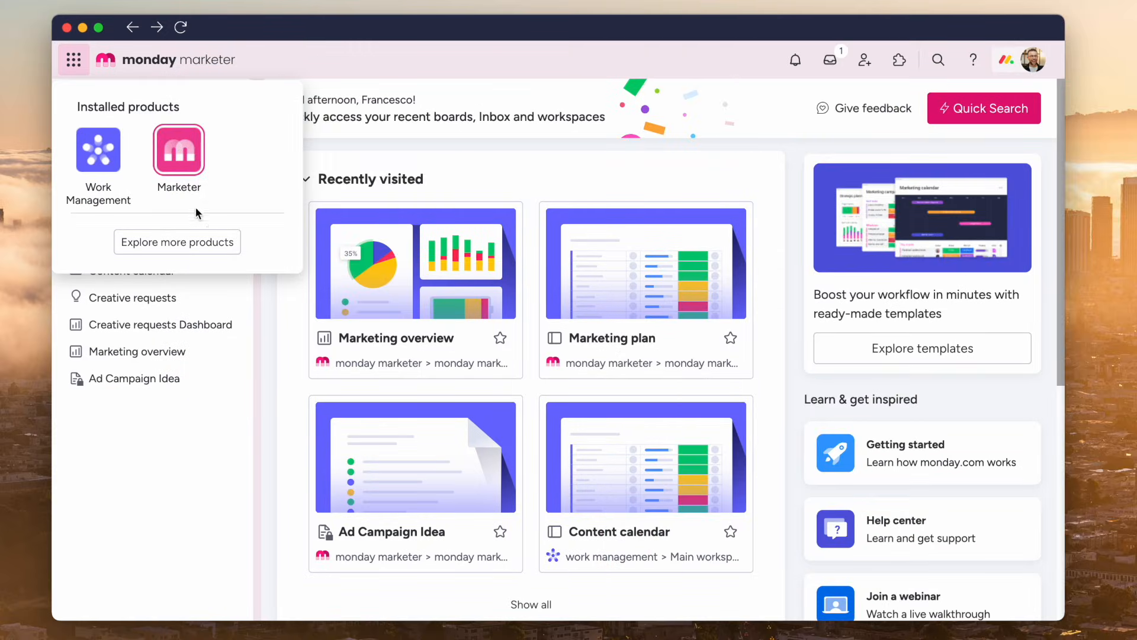
Step: Browse the Product store, where Work Management is included and Marketer is on trial
left_click(177, 241)
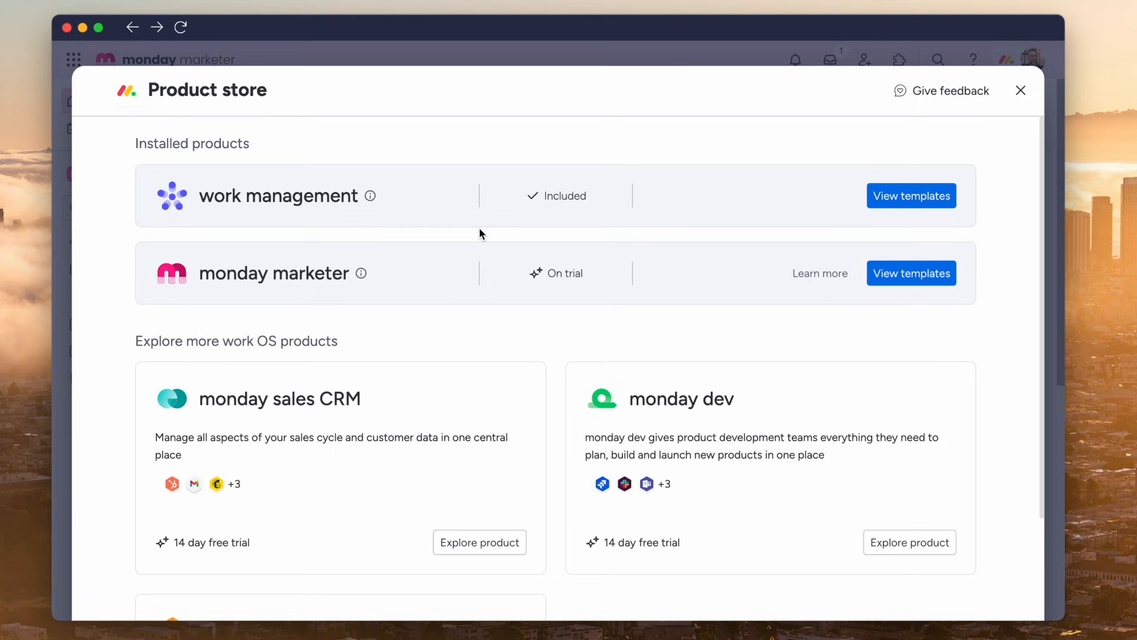
scroll("down", 3)
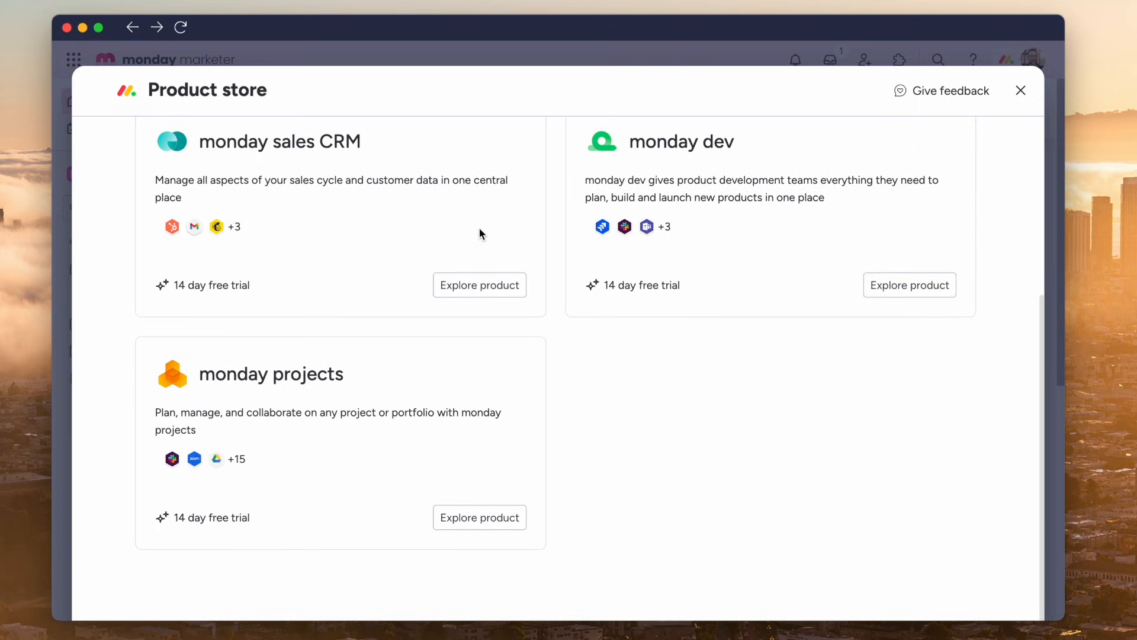
scroll("up", 3)
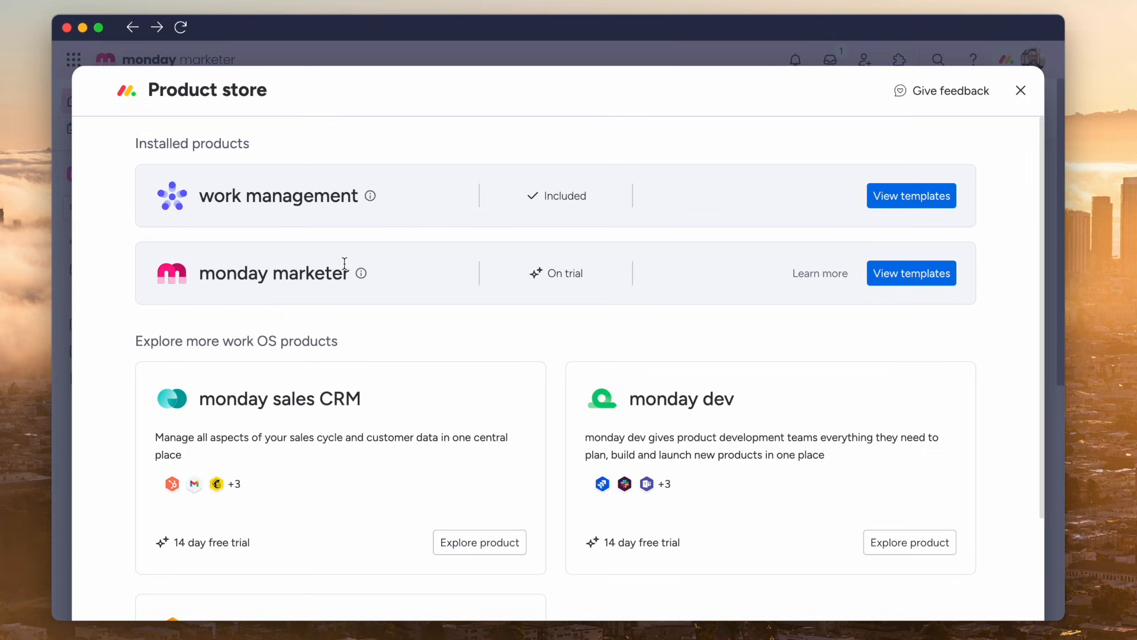
mouse_move(406, 314)
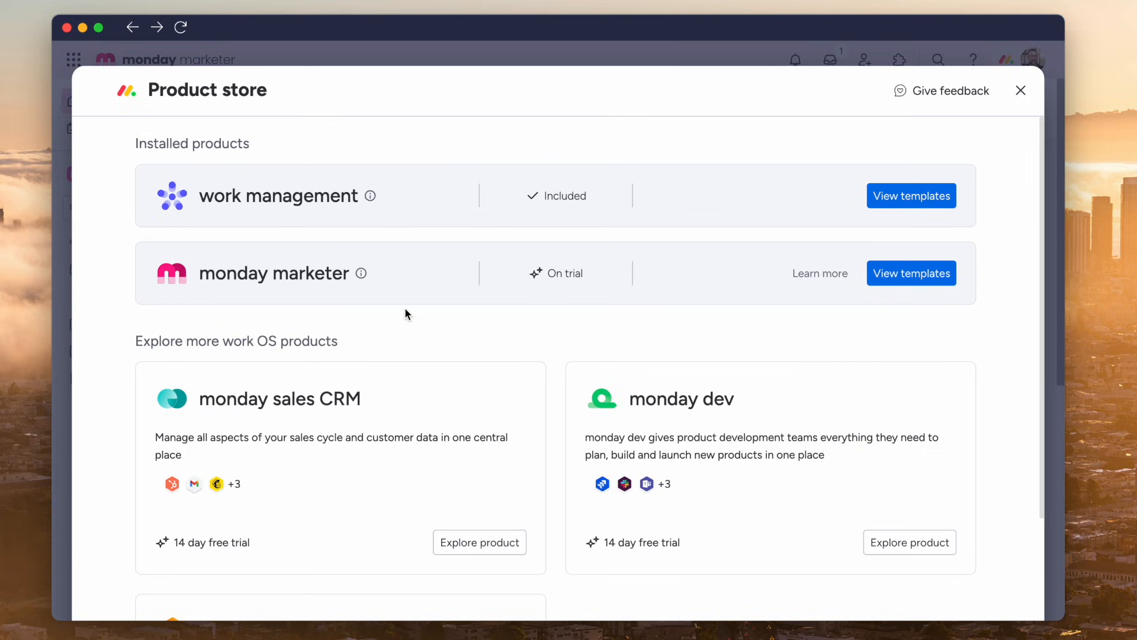
mouse_move(356, 291)
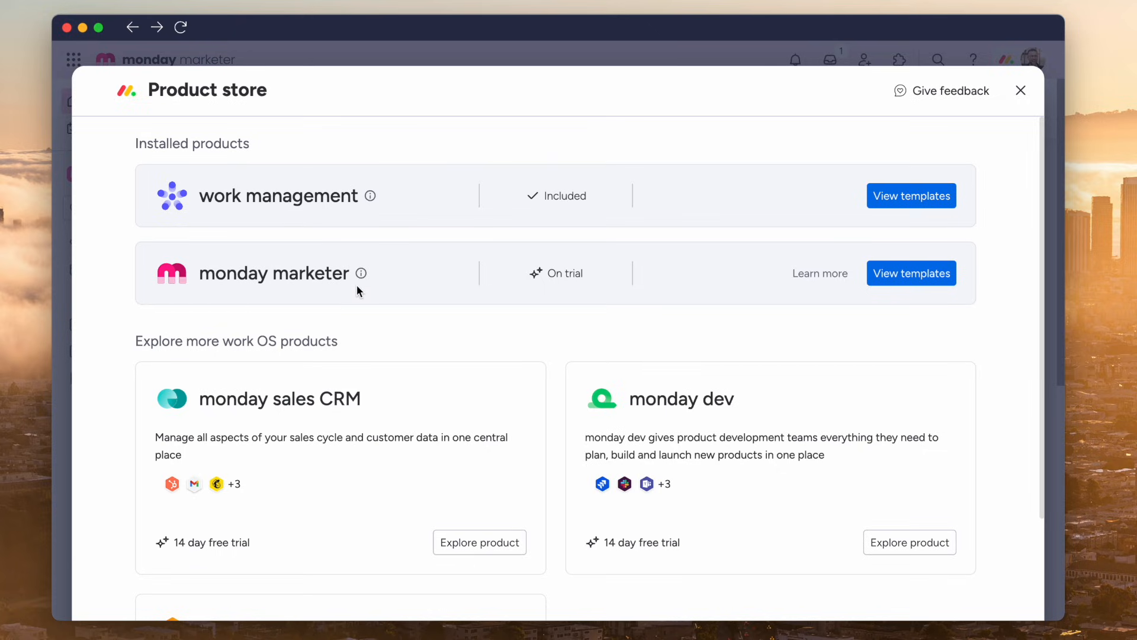
scroll("down", 3)
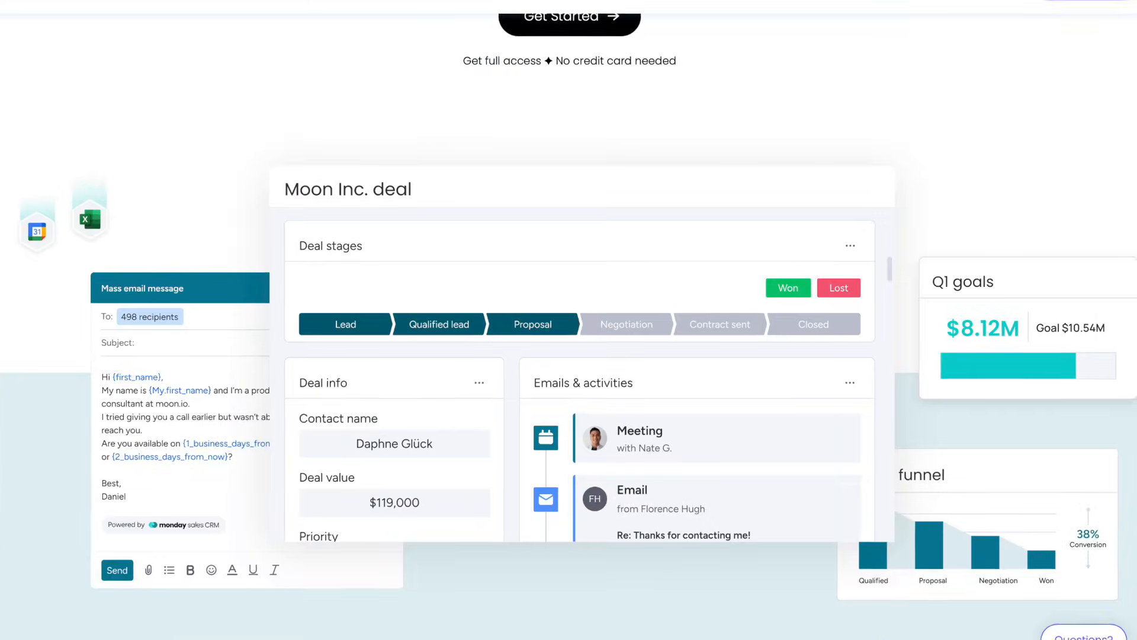
scroll("up", 3)
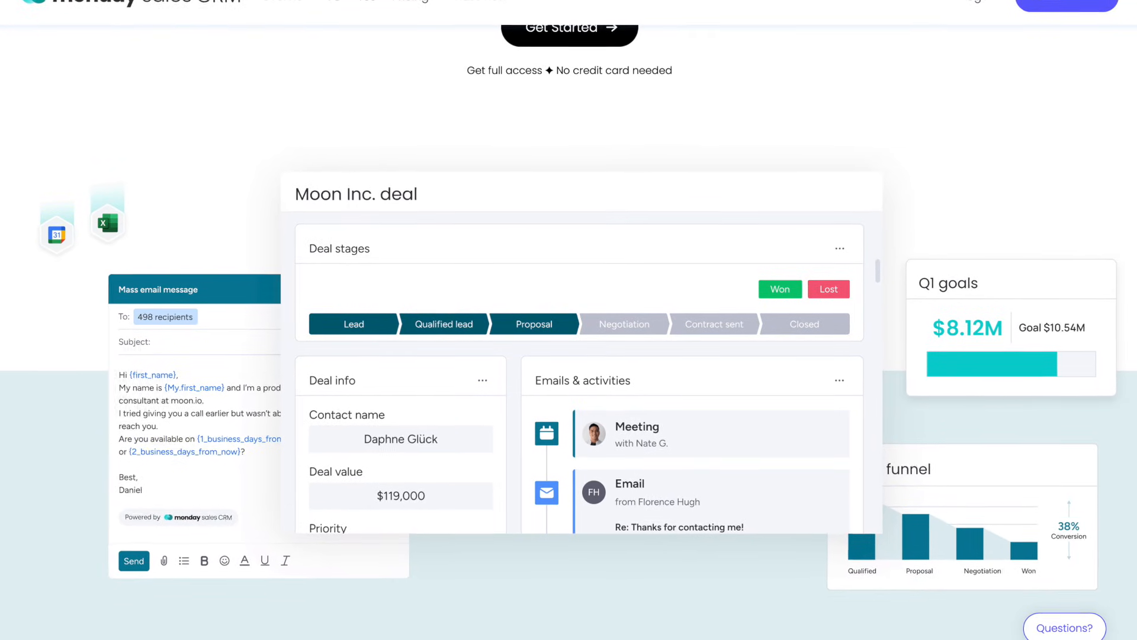
scroll("up", 3)
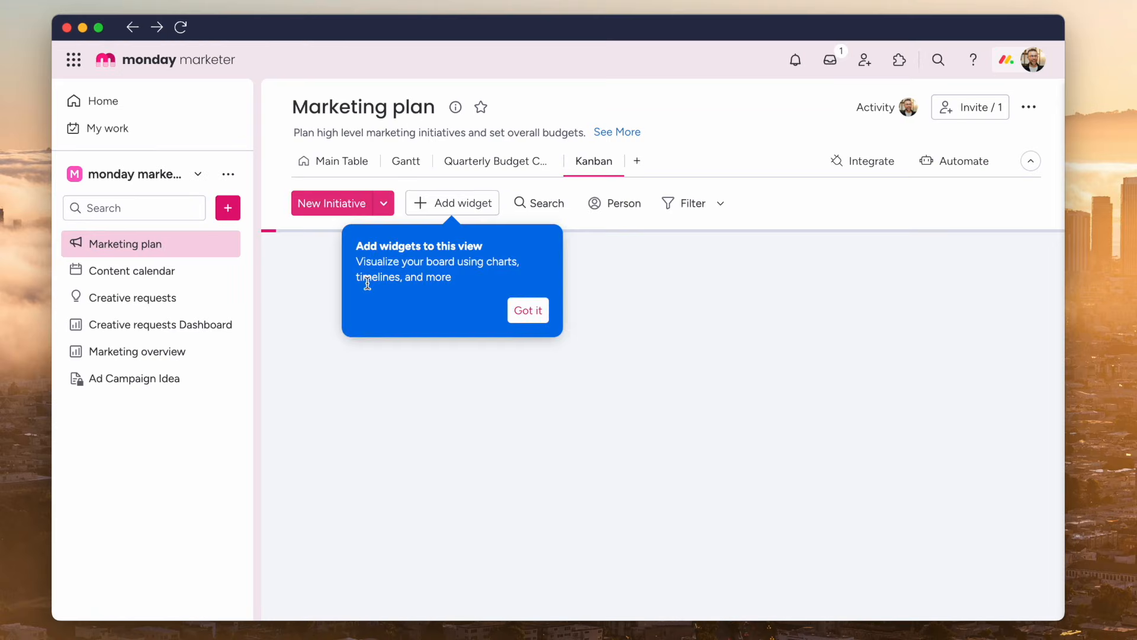
Step: Dismiss the widgets tip and return to Main Table with the sidebar hidden, showing column types
left_click(528, 310)
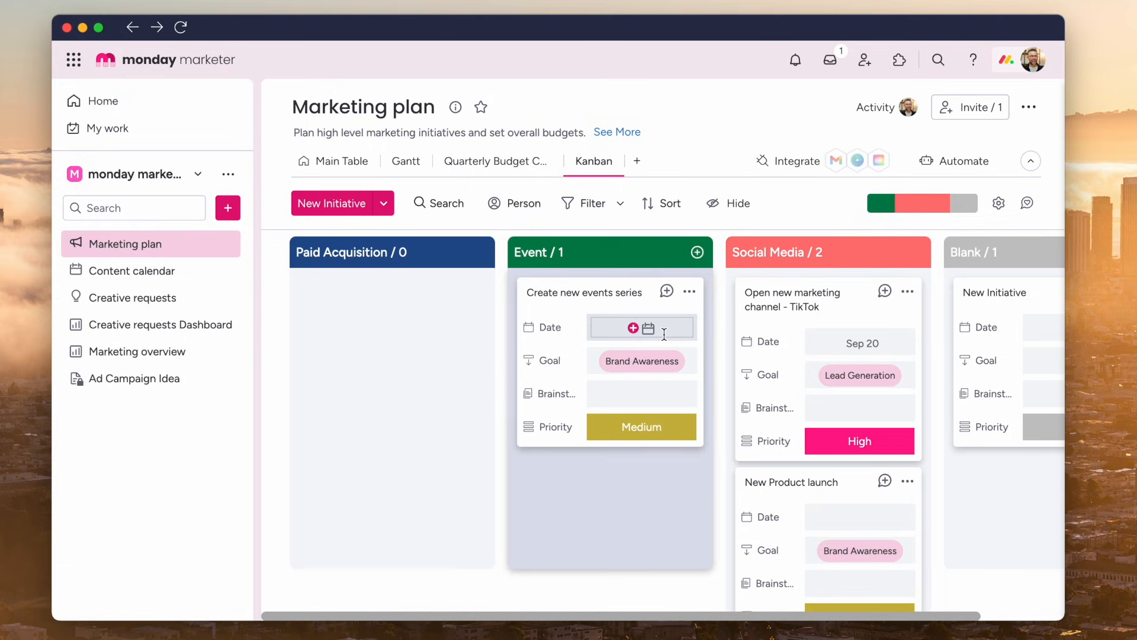
mouse_move(333, 161)
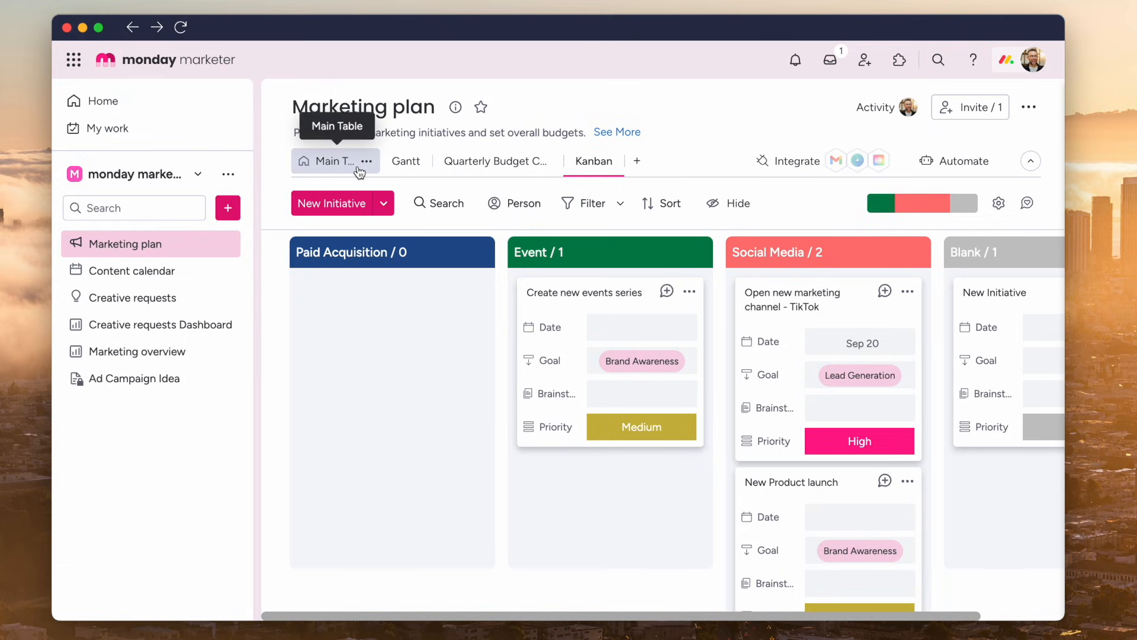
left_click(330, 161)
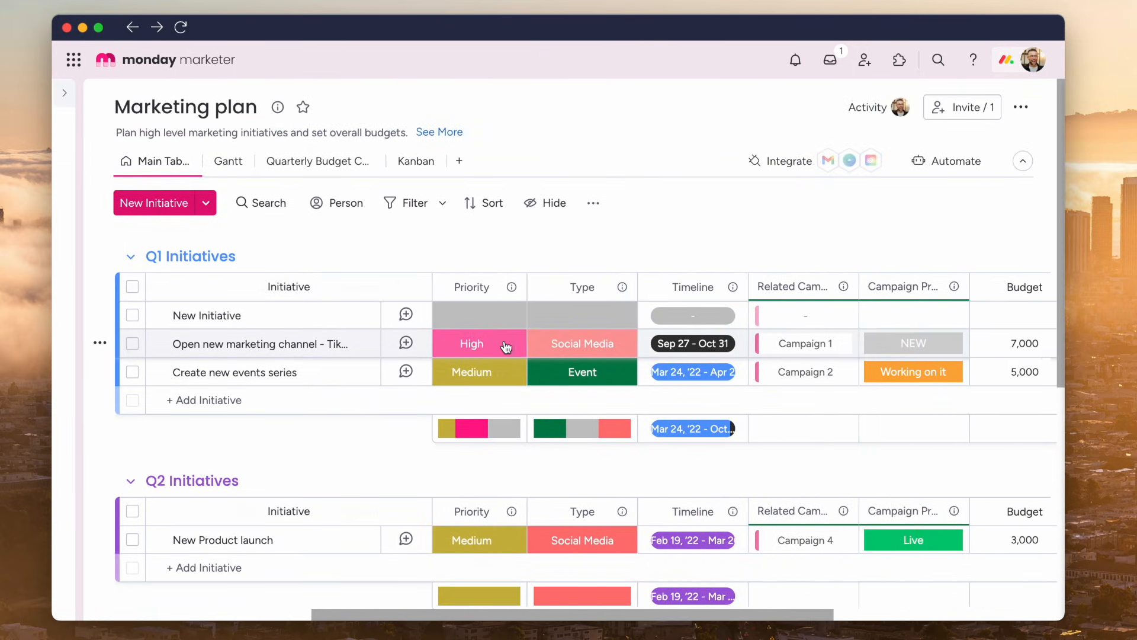
scroll("right", 3)
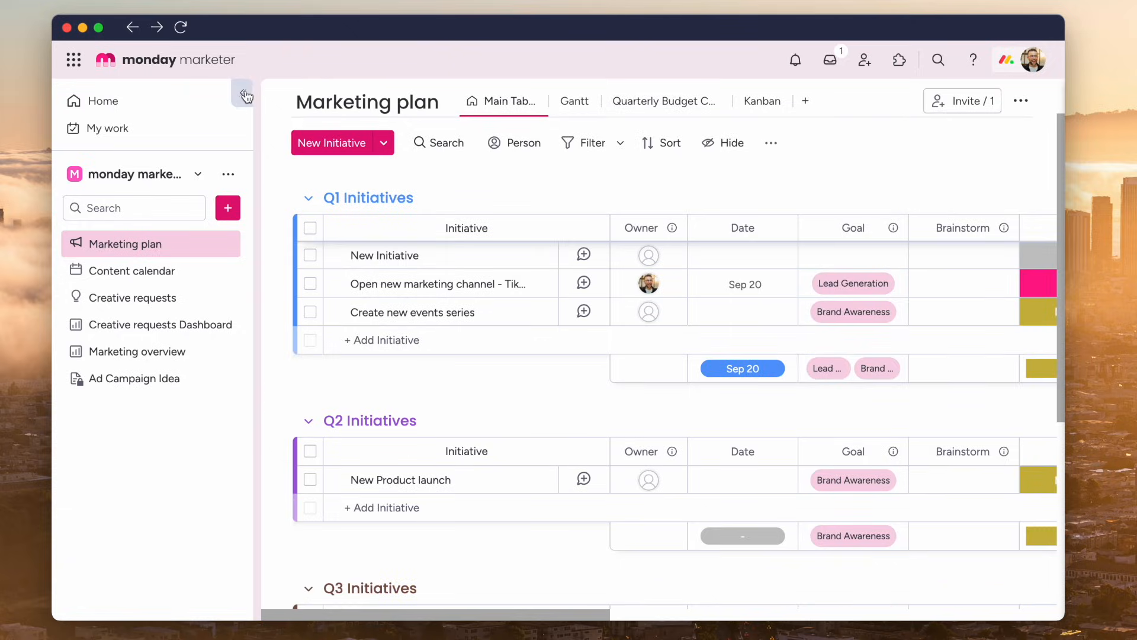
left_click(245, 95)
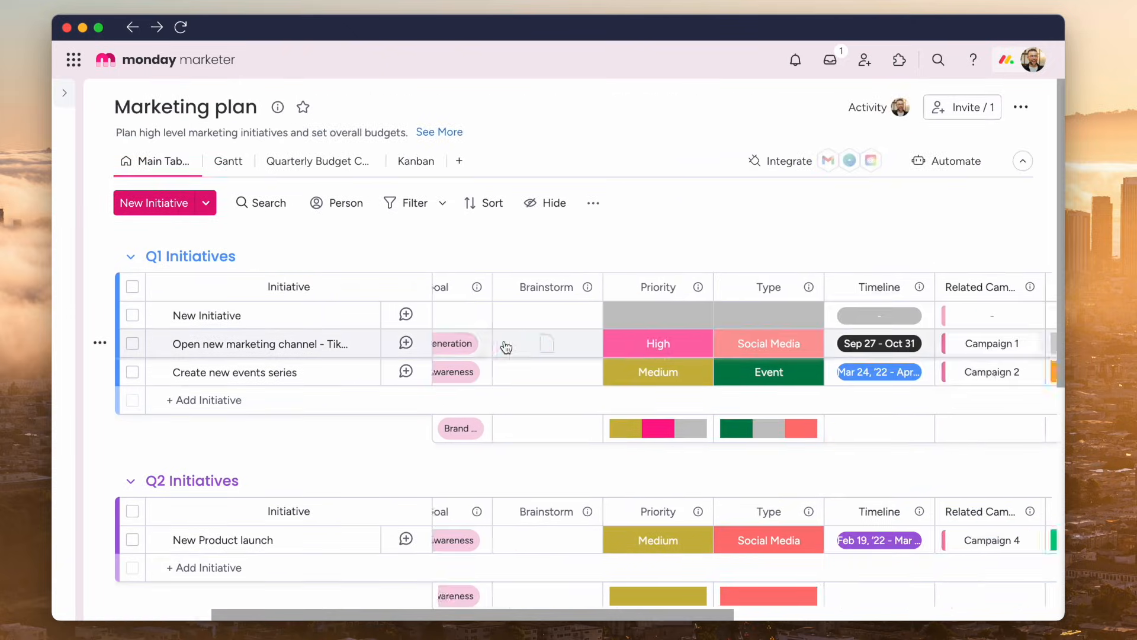
scroll("right", 3)
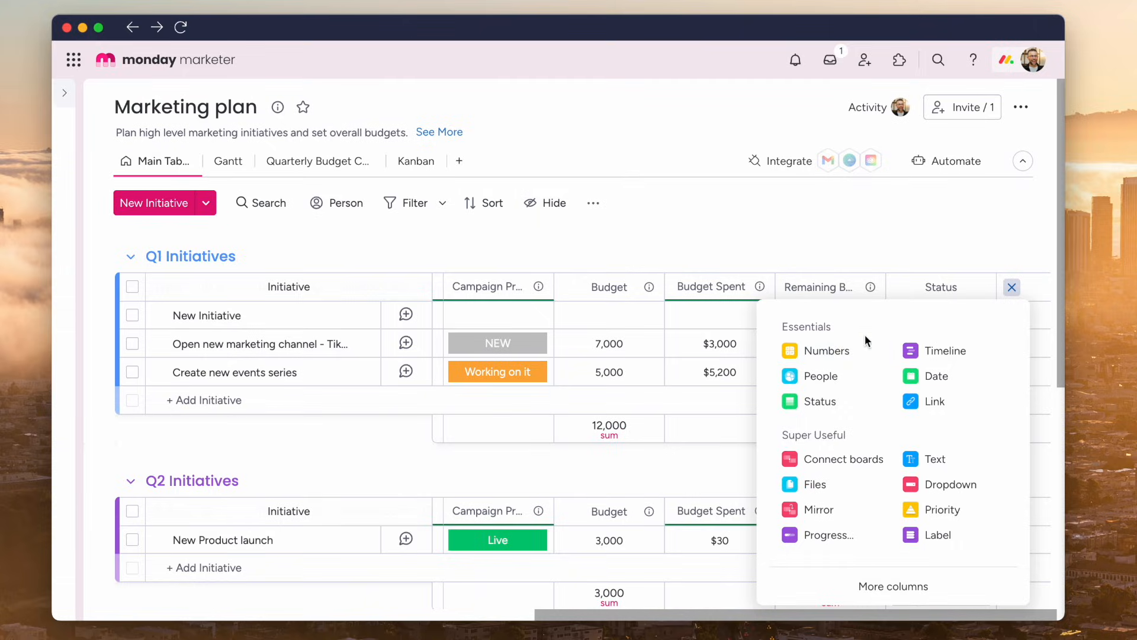
mouse_move(839, 339)
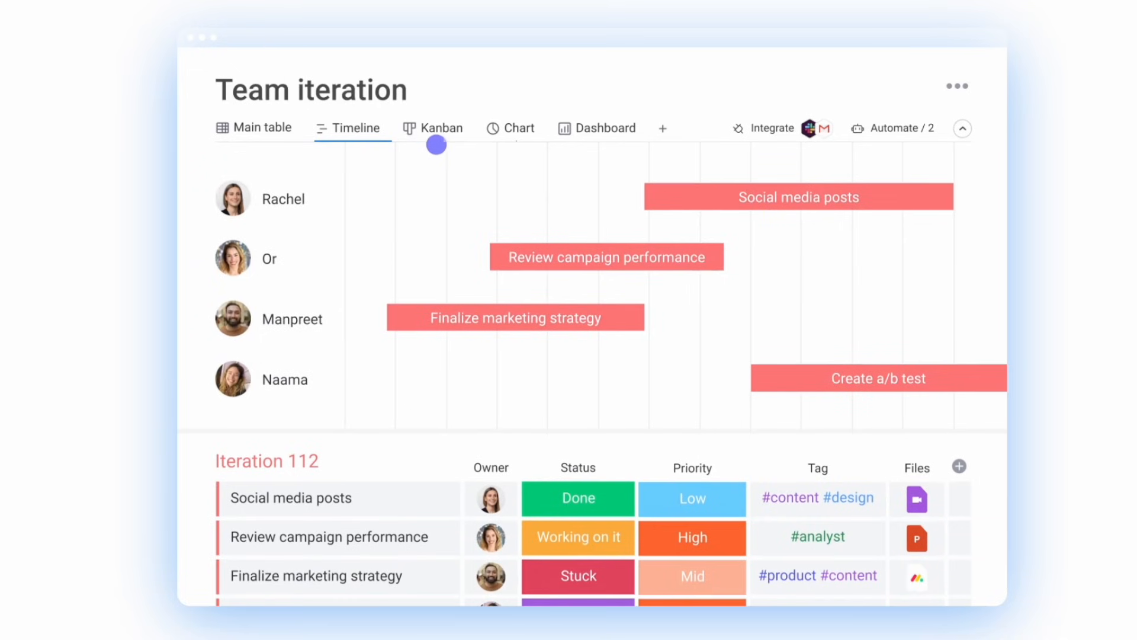
Step: Watch the promo's Timeline, Kanban, Chart and Main table views, then the Strategy brainstorm doc
left_click(441, 128)
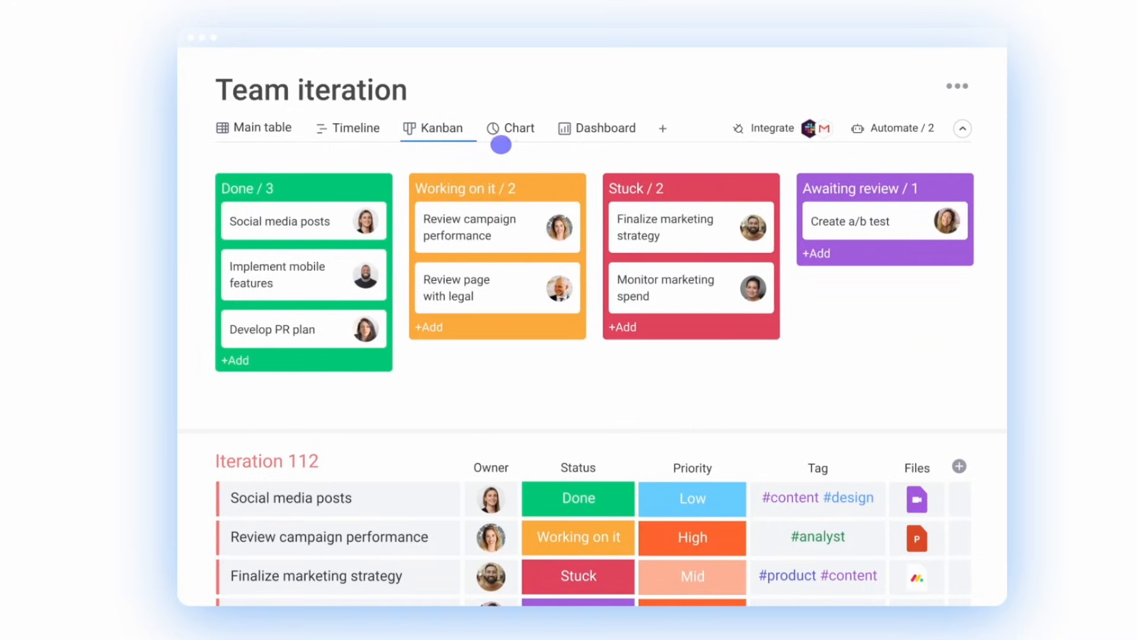
left_click(517, 127)
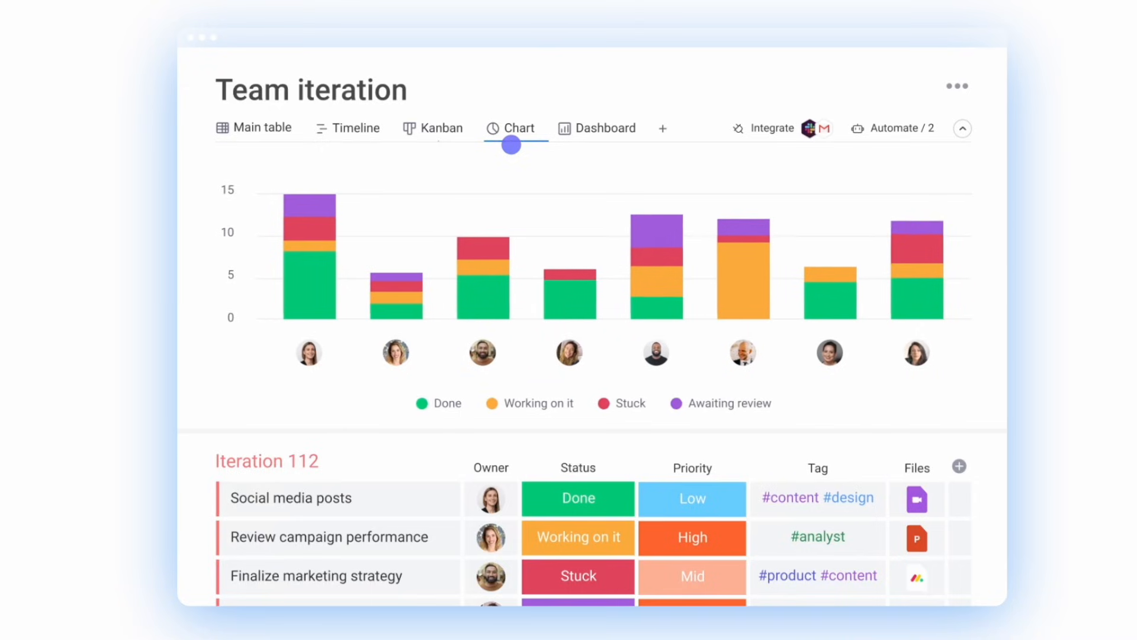
left_click(263, 128)
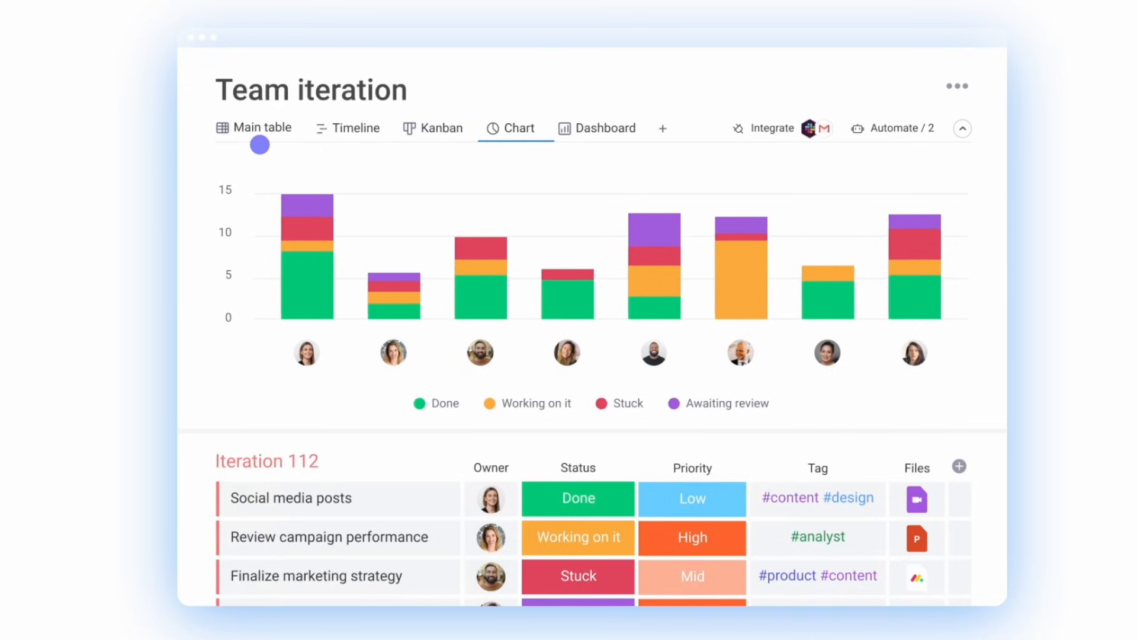
left_click(262, 128)
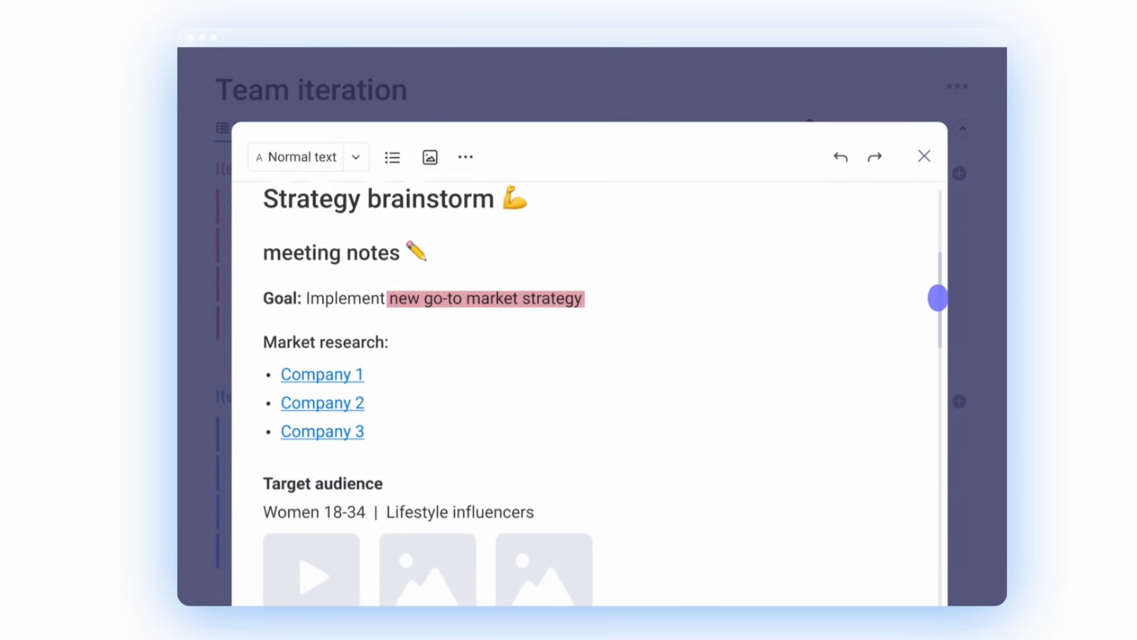
left_click(924, 156)
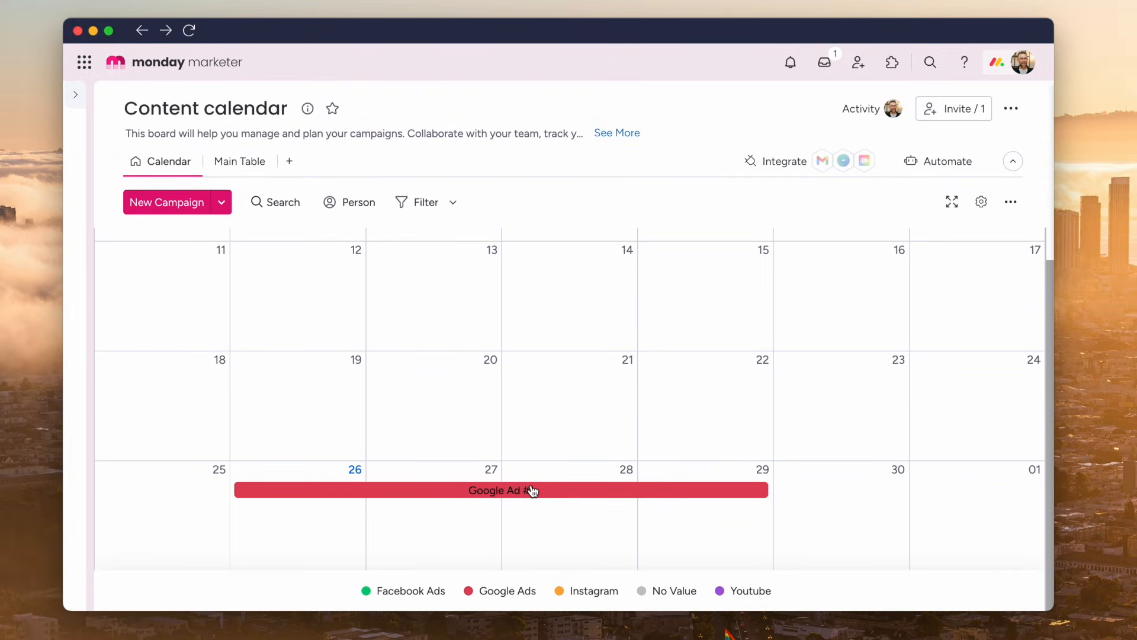
Step: View the Google Ad #1 item card from the Calendar, then return to Marketing plan's Main Table
left_click(503, 490)
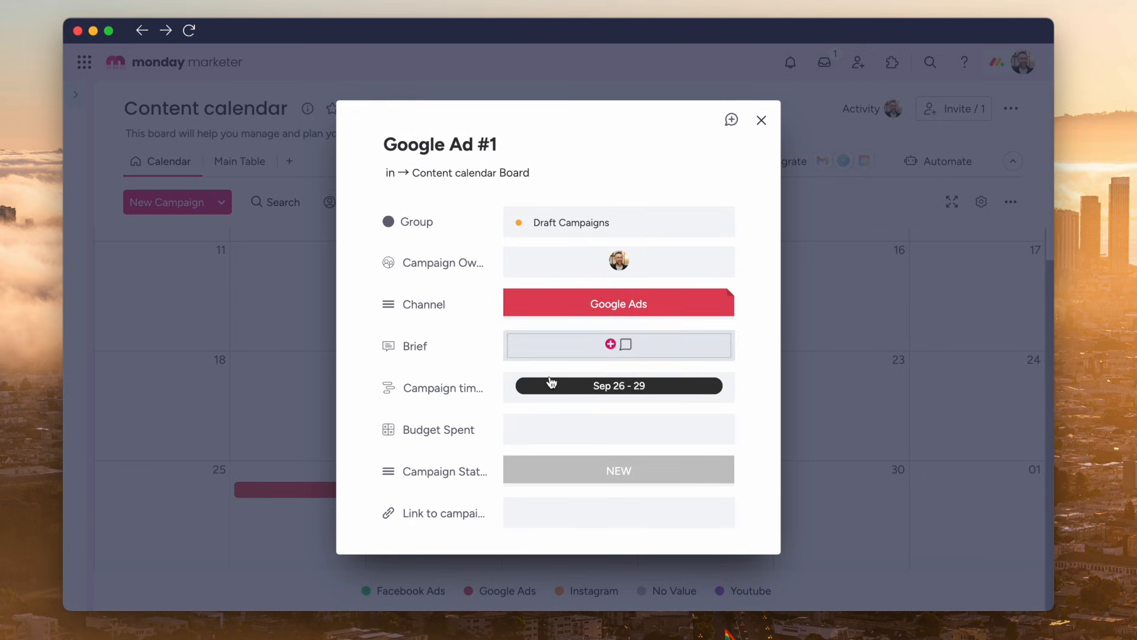
left_click(762, 120)
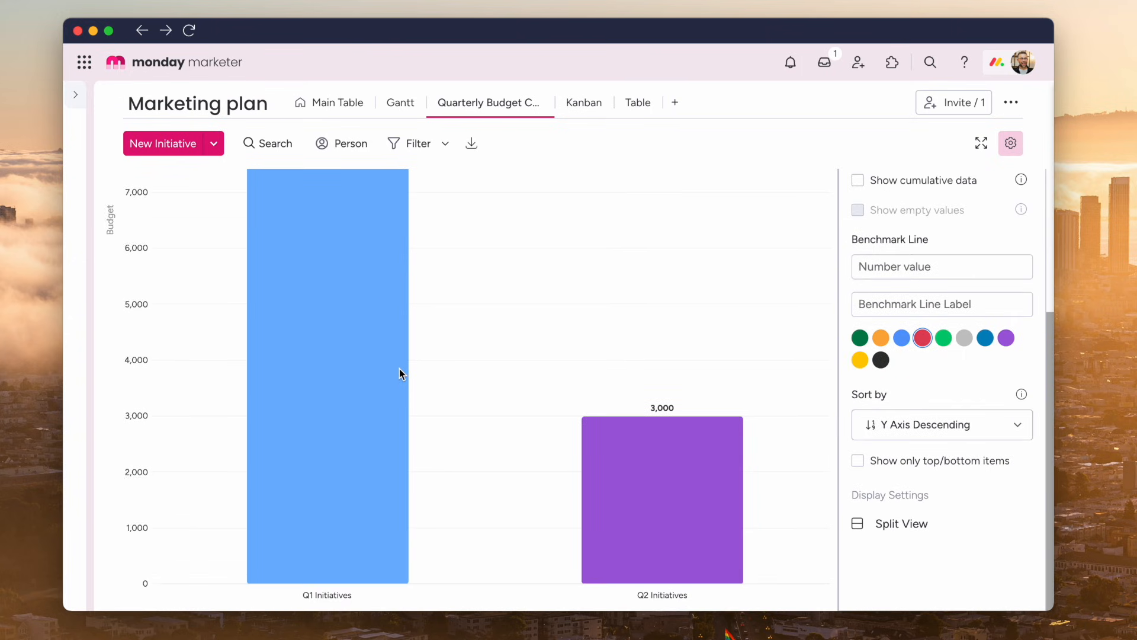
left_click(336, 103)
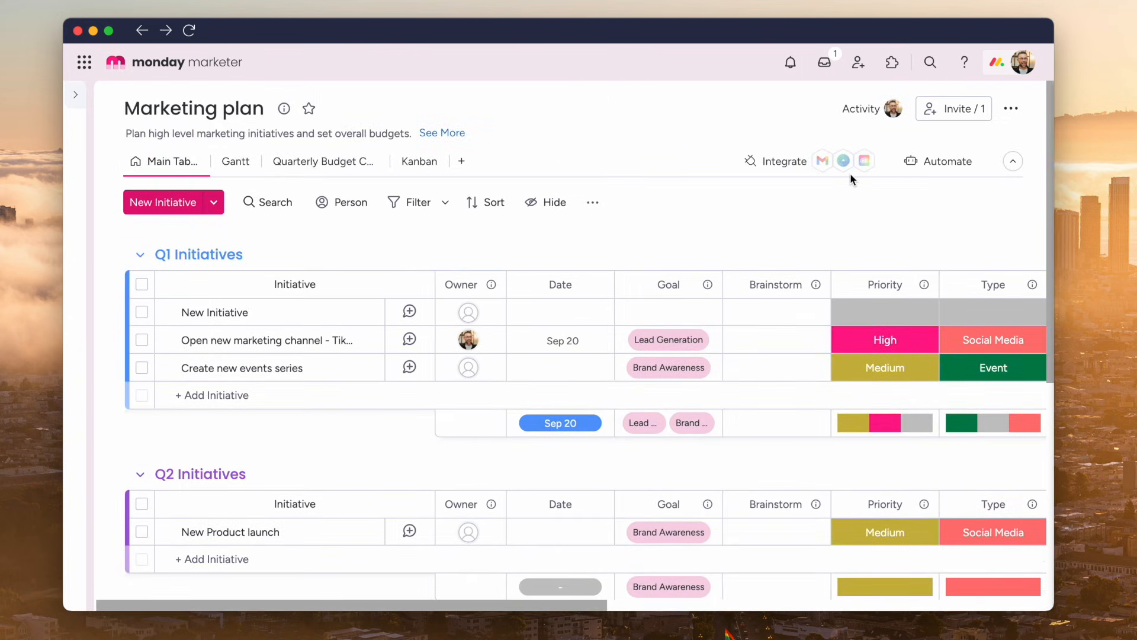
Step: Review Facebook Ads recipes in the Integrations Center, then close it to reach the Quarterly Budget chart
left_click(419, 161)
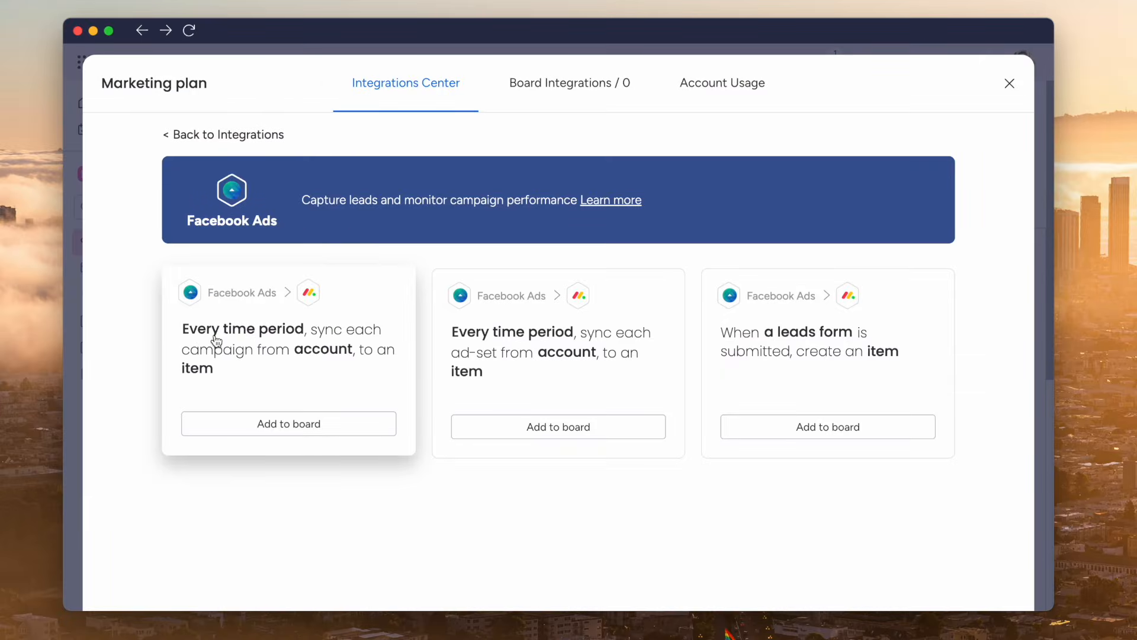
mouse_move(325, 361)
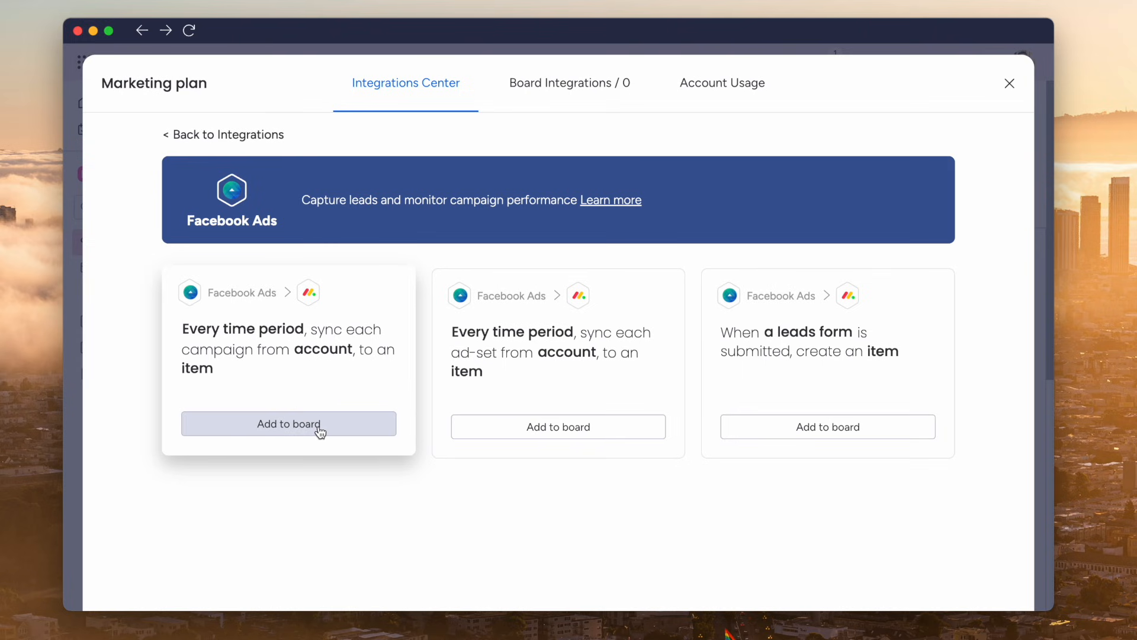
left_click(288, 423)
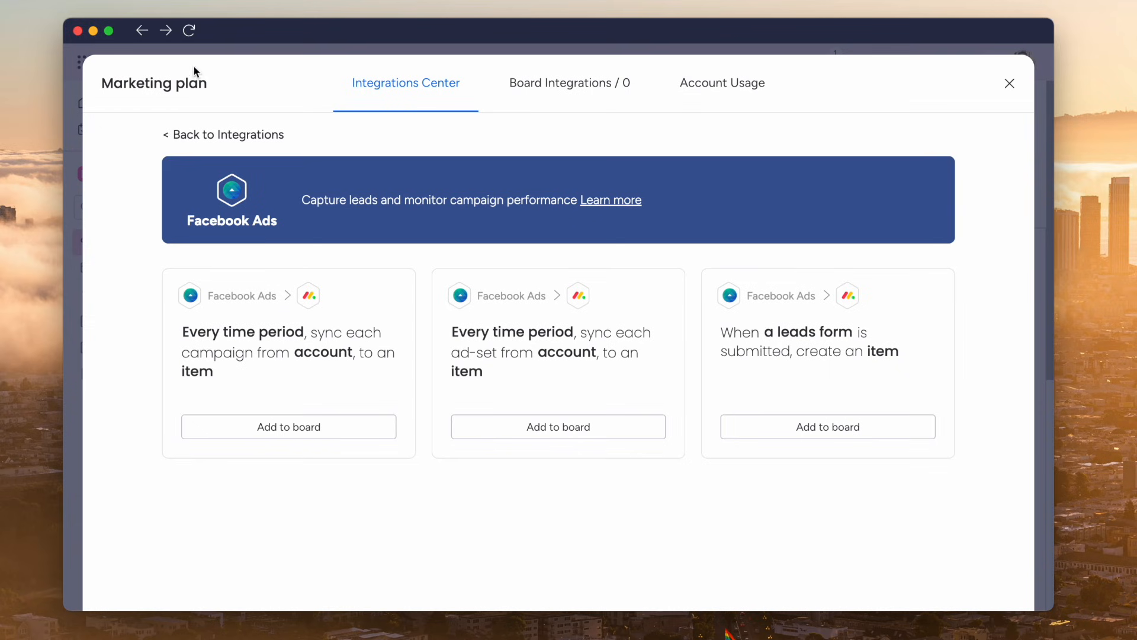
left_click(1009, 83)
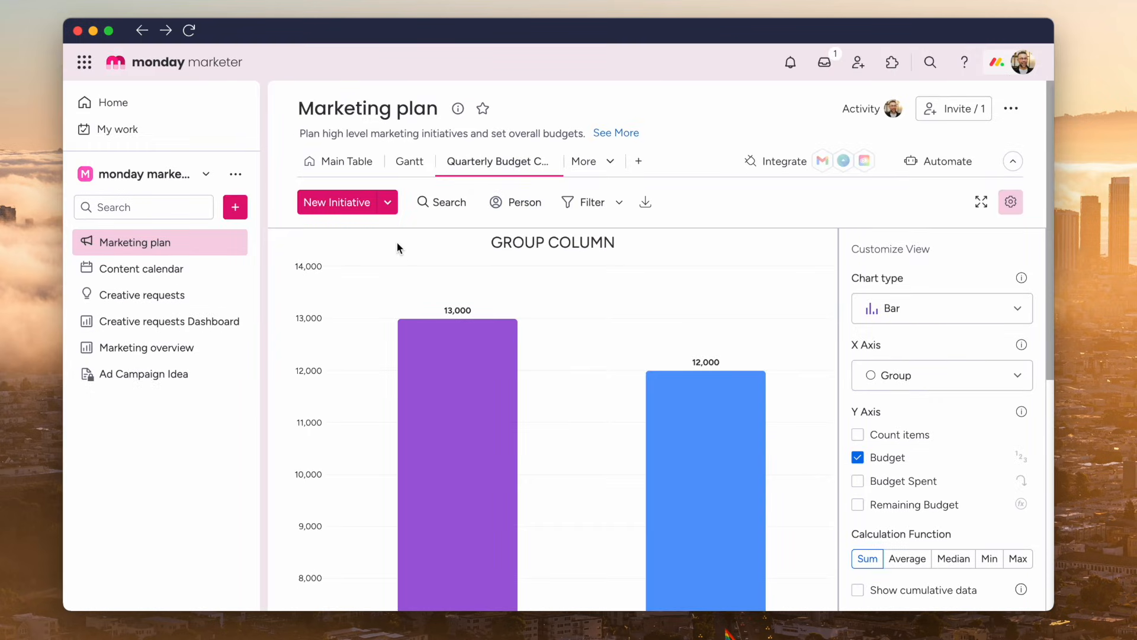
Step: Select Marketing overview in the workspace sidebar to see spent, budget and ROI goal widgets
left_click(1012, 108)
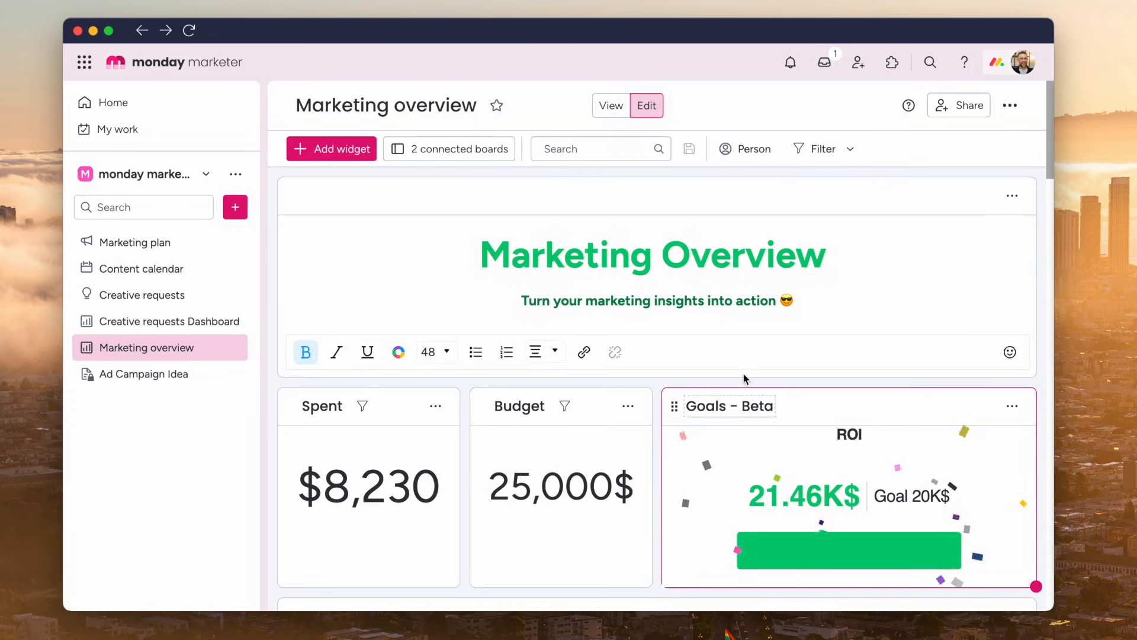
scroll("down", 3)
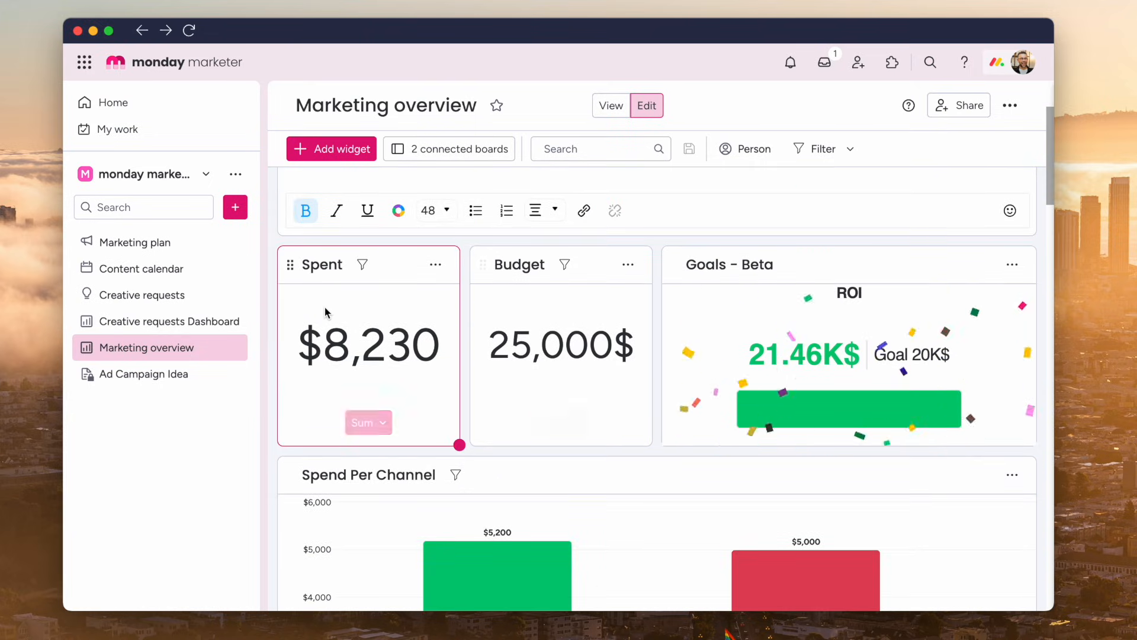
left_click(561, 345)
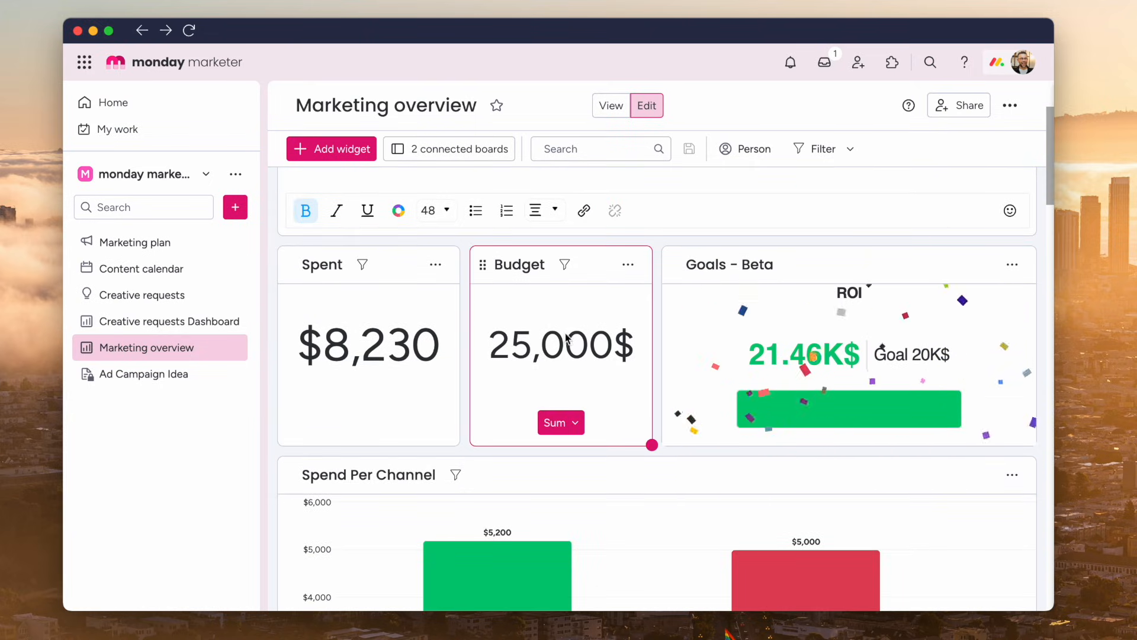
mouse_move(449, 149)
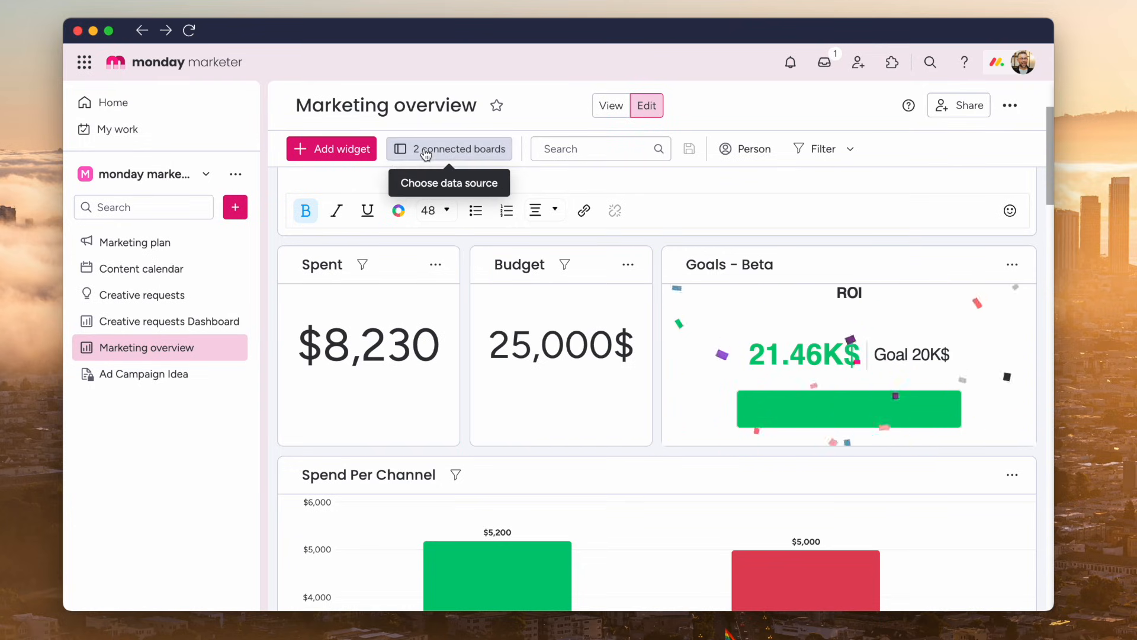
left_click(449, 149)
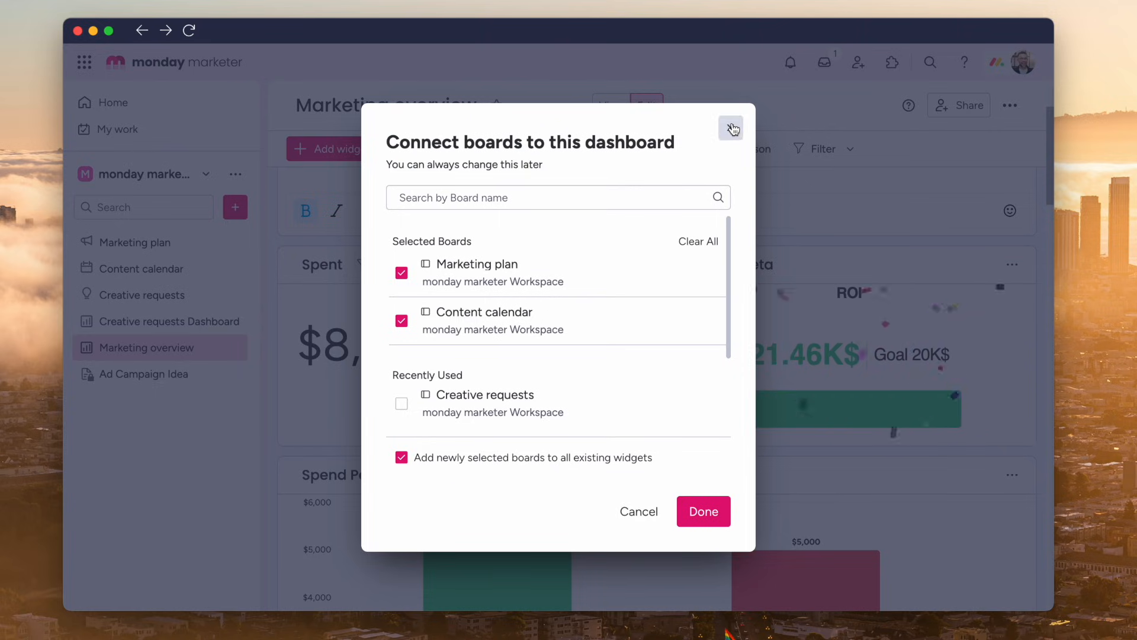
left_click(731, 128)
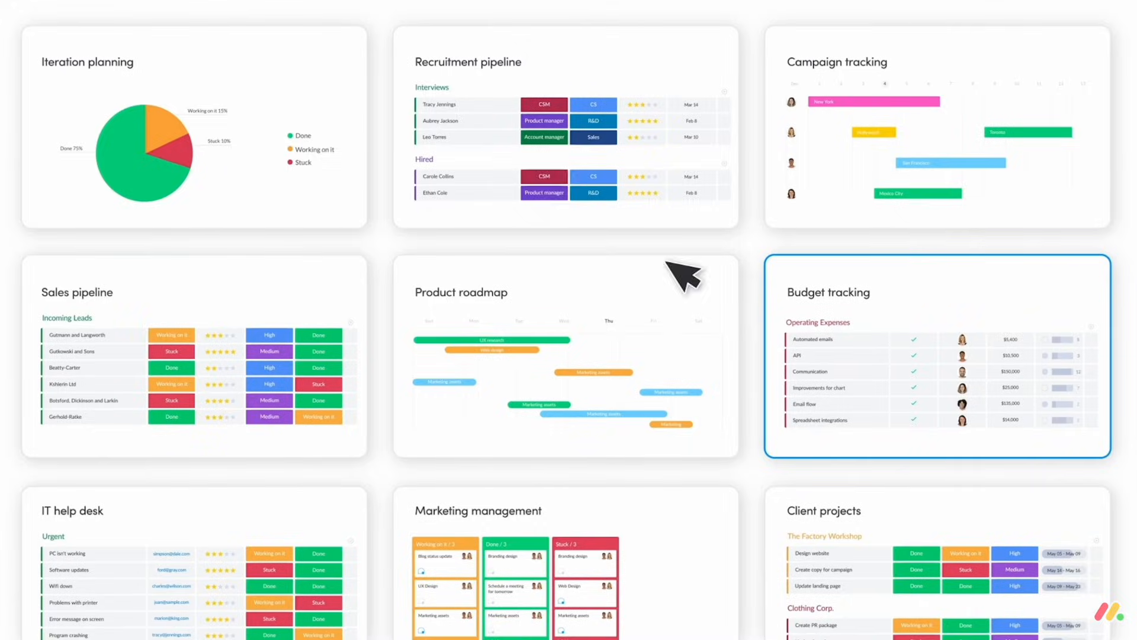